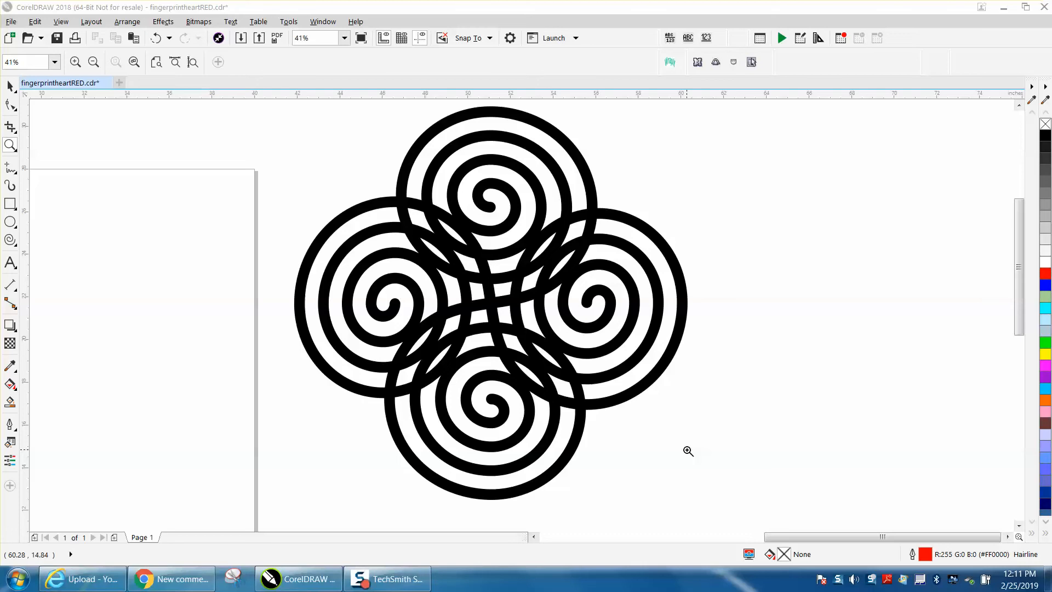
mouse_move(441, 290)
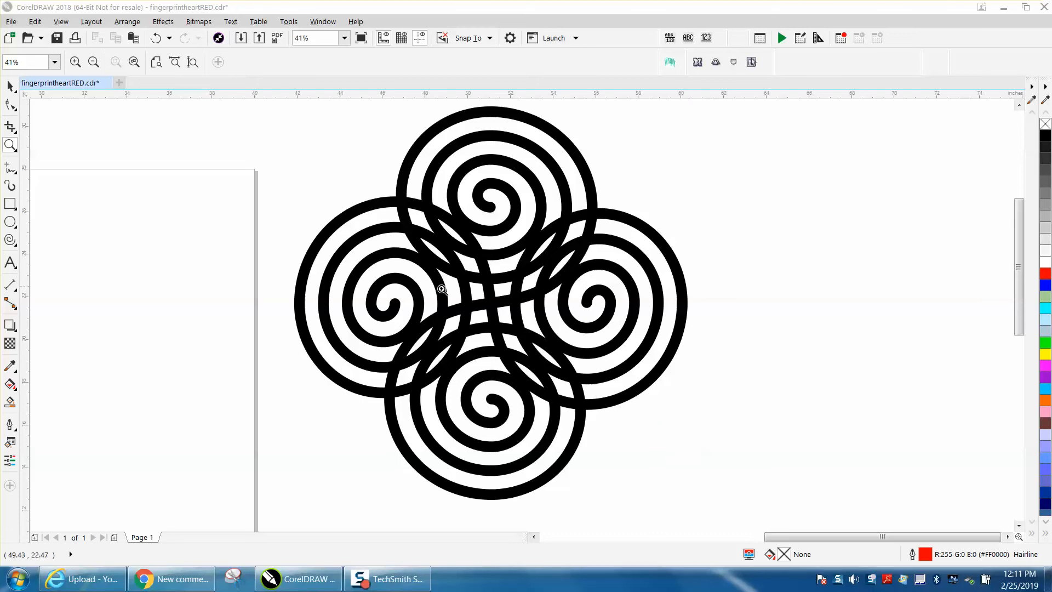
mouse_move(519, 282)
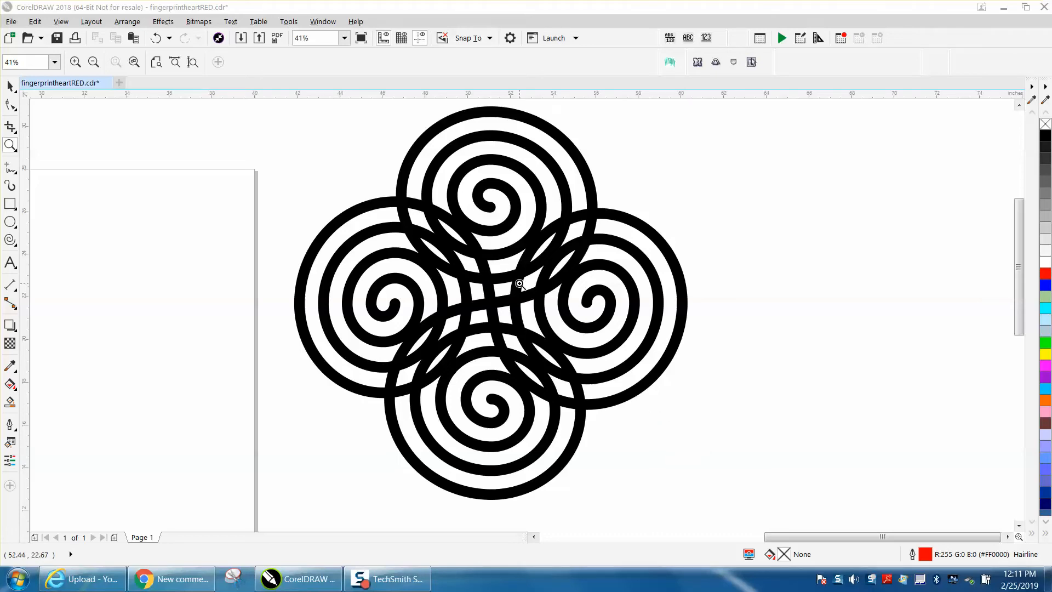
mouse_move(530, 292)
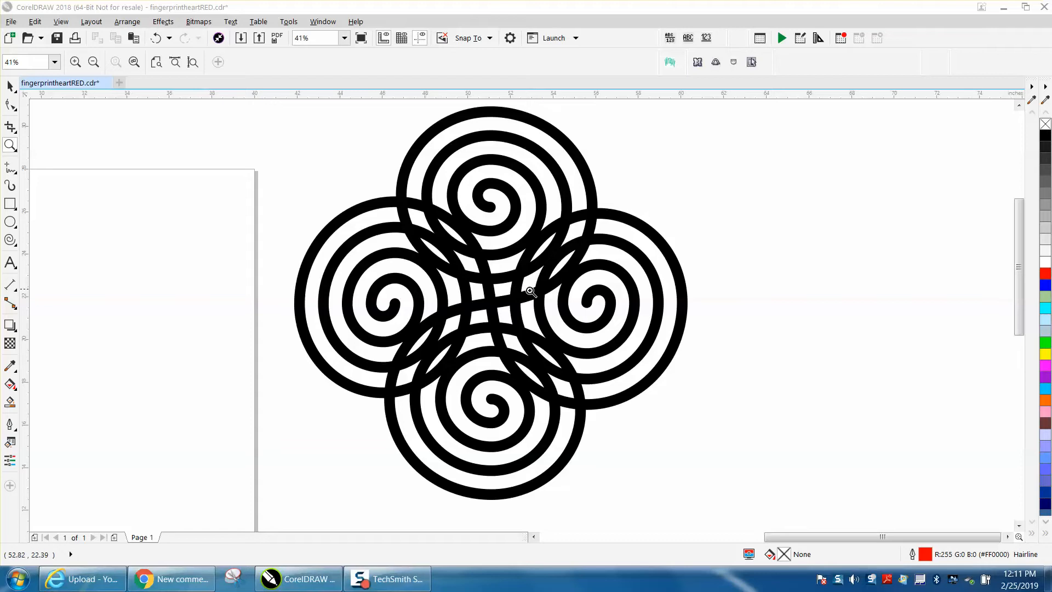
Zoom out to the whole page and choose the Spiral tool with 4 revolutions.
left_click(92, 62)
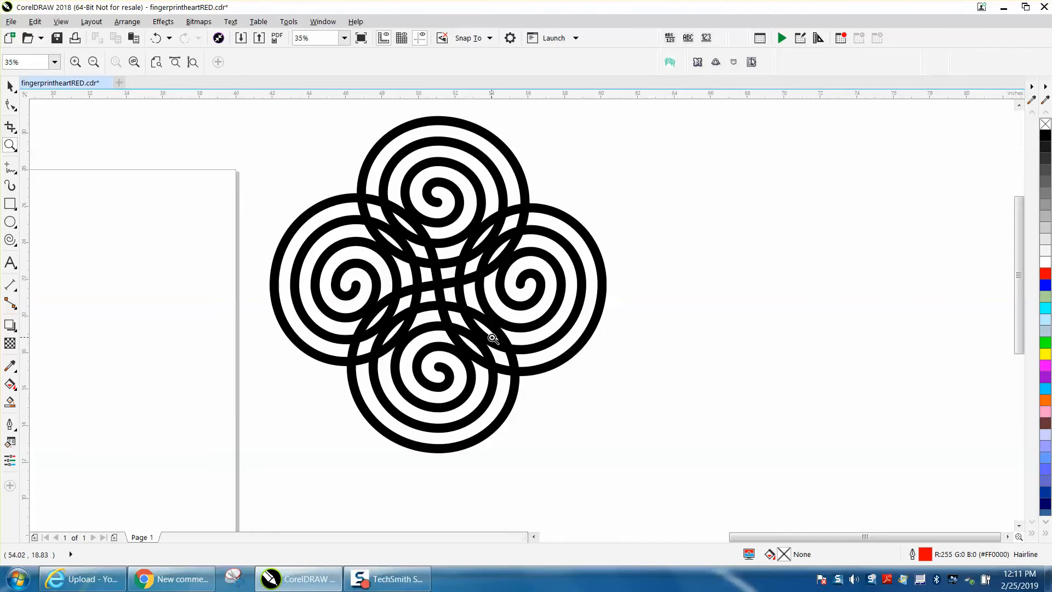
mouse_move(464, 327)
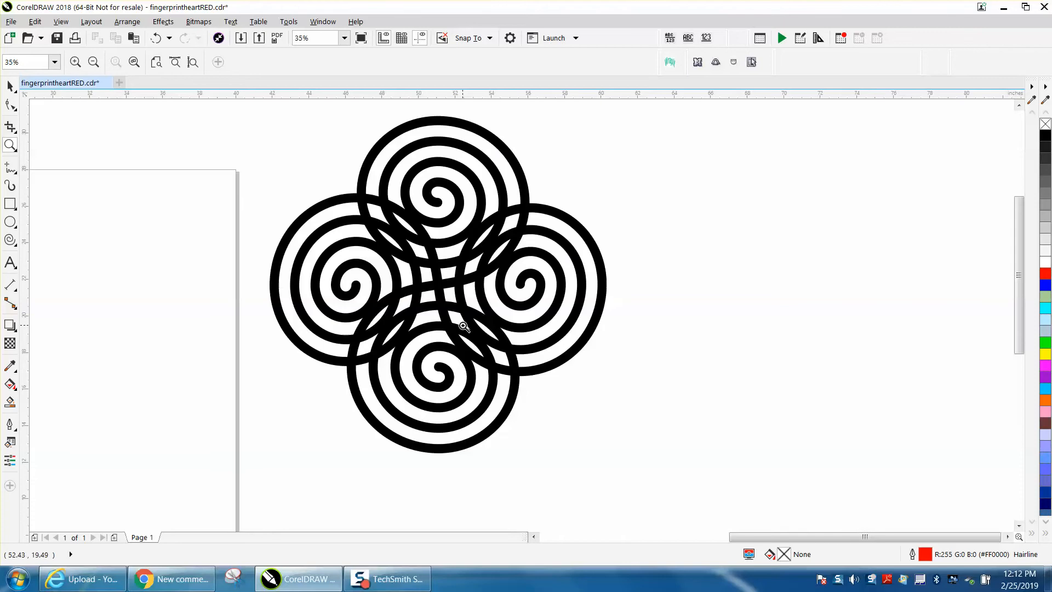
mouse_move(464, 323)
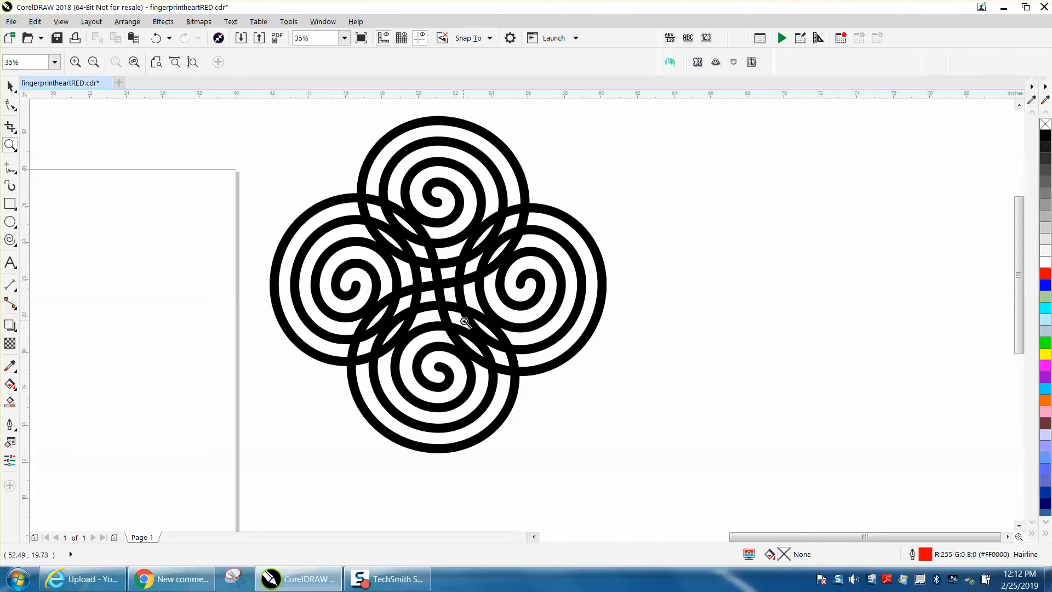
left_click(93, 62)
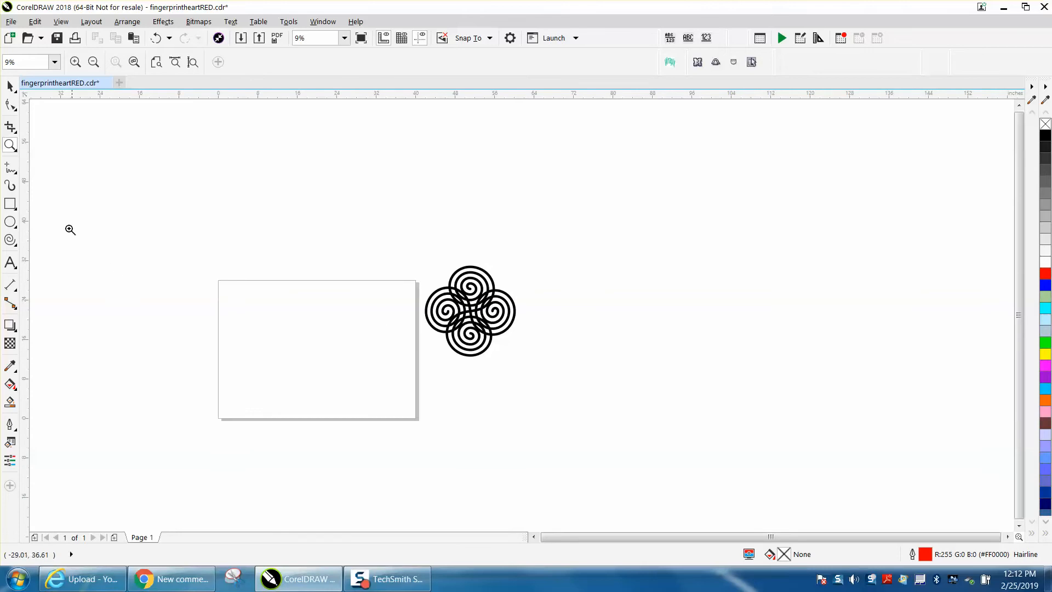
mouse_move(221, 264)
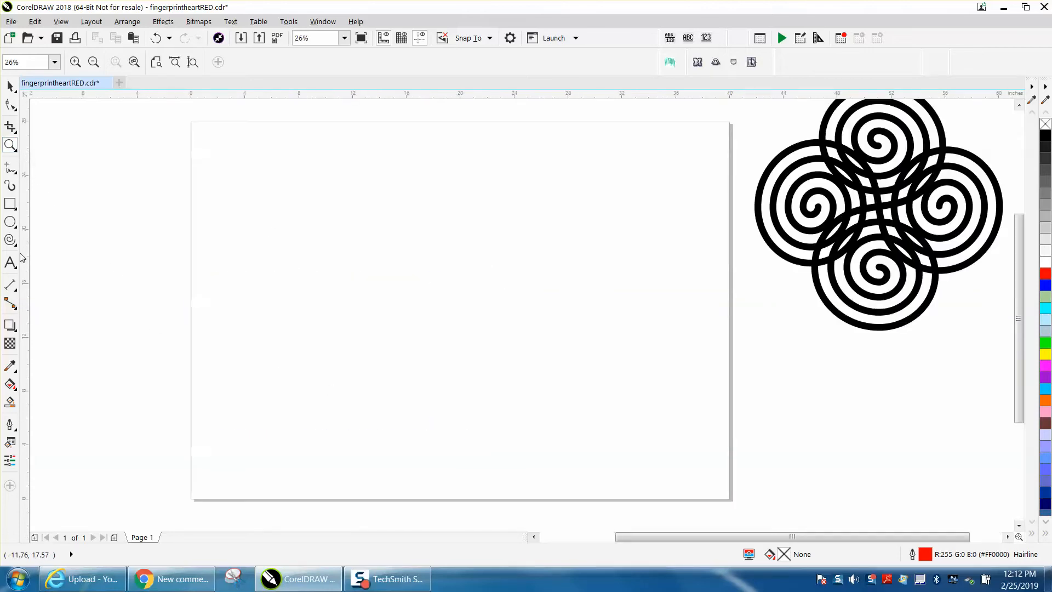
mouse_move(10, 239)
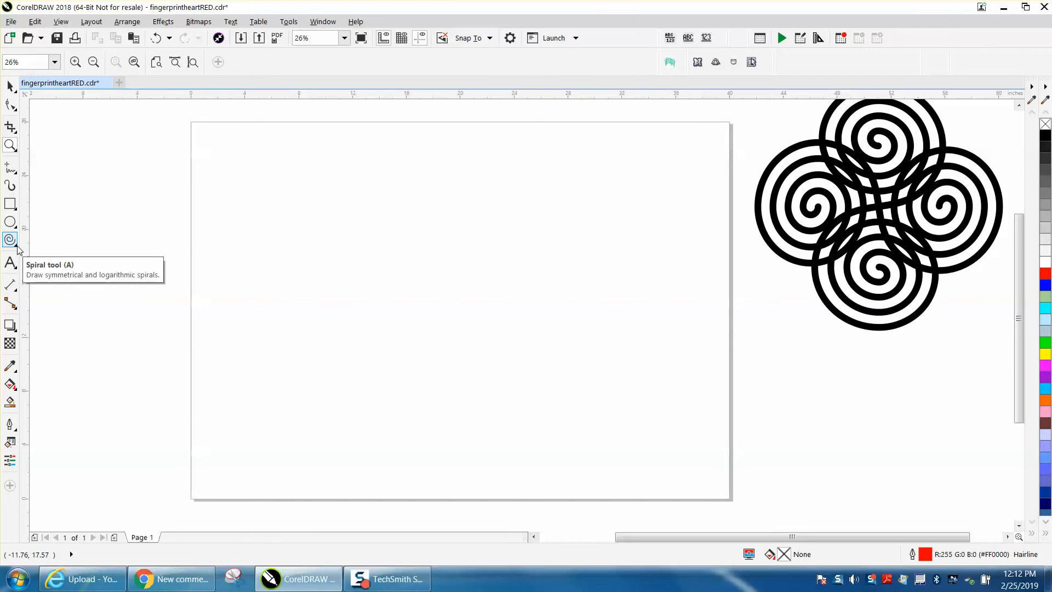
left_click(10, 240)
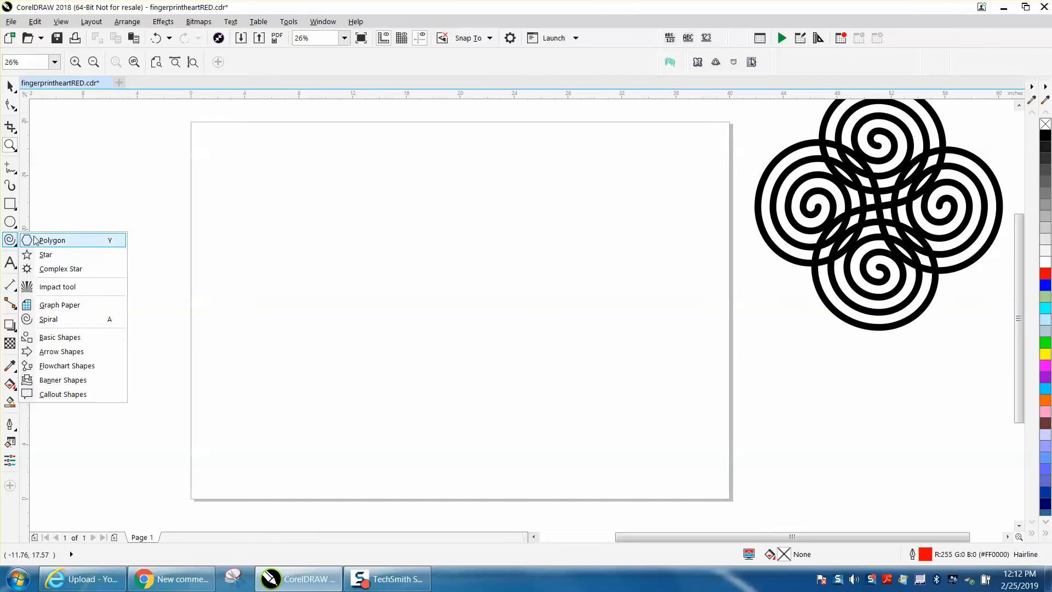
mouse_move(47, 319)
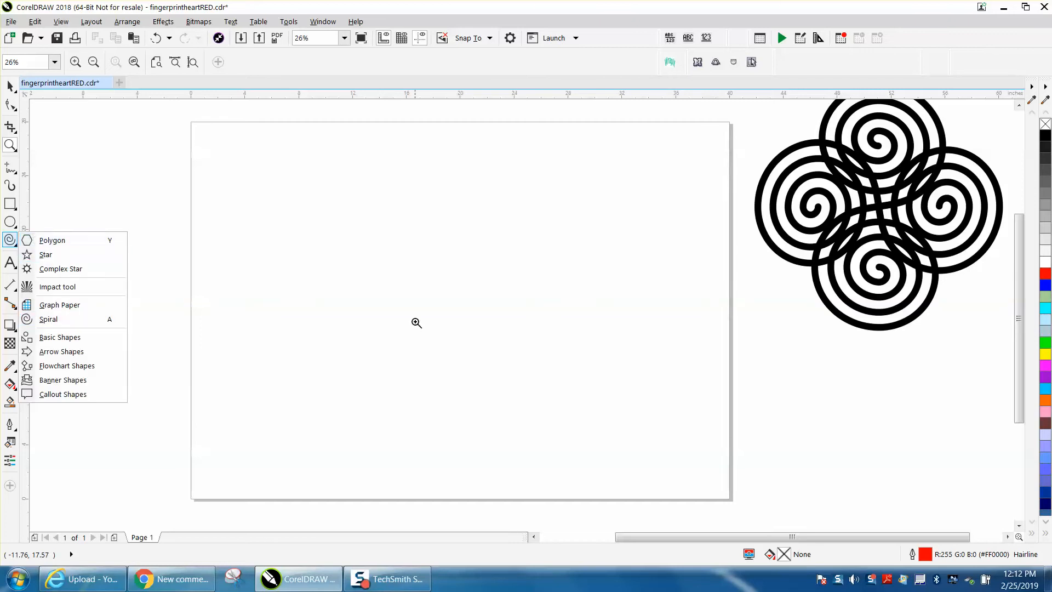
left_click(10, 86)
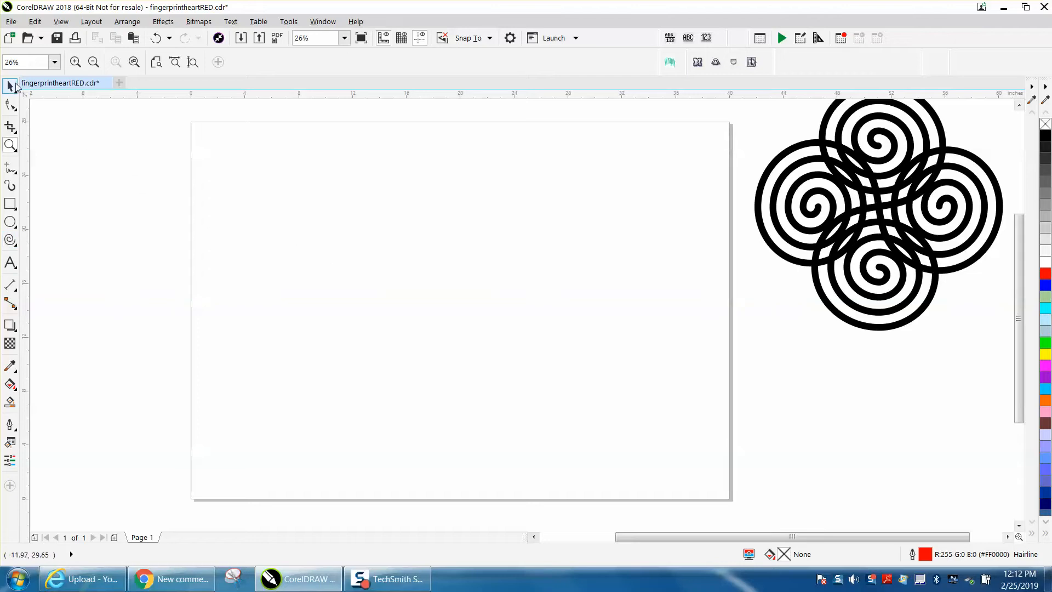
left_click(10, 284)
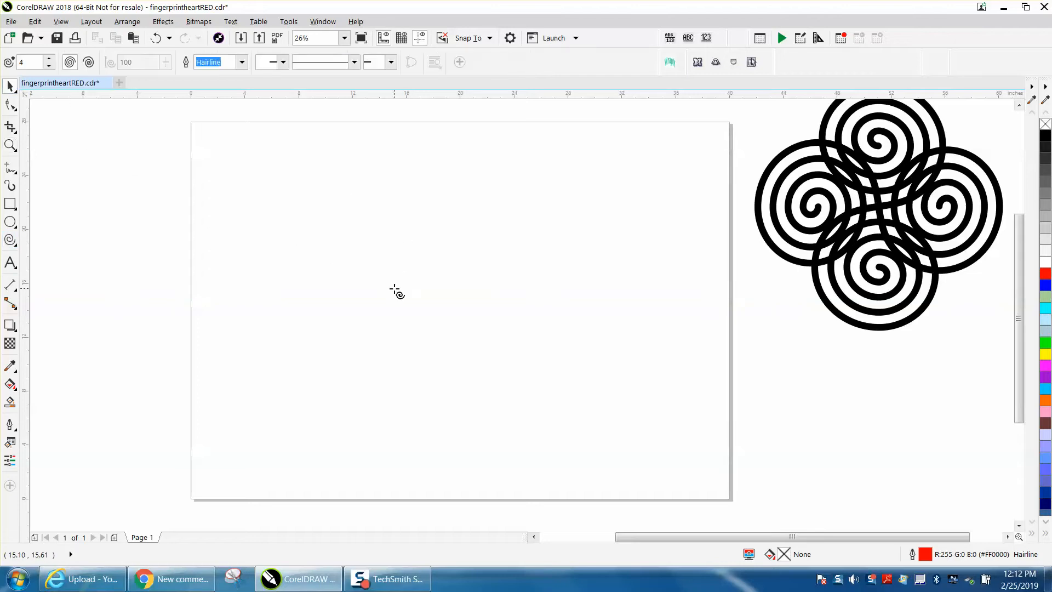
mouse_move(427, 282)
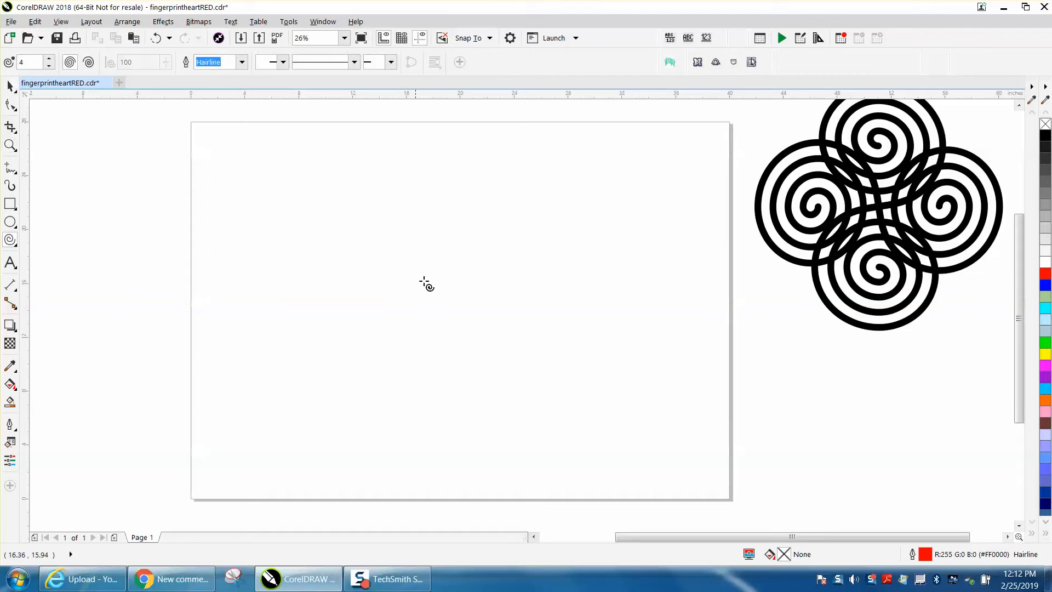
mouse_move(517, 240)
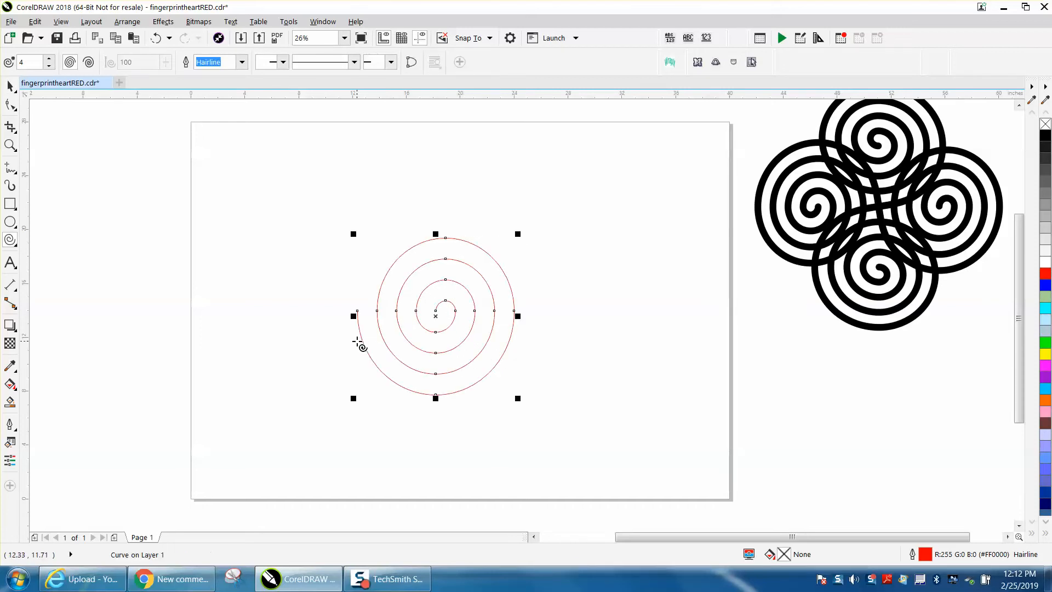
mouse_move(549, 307)
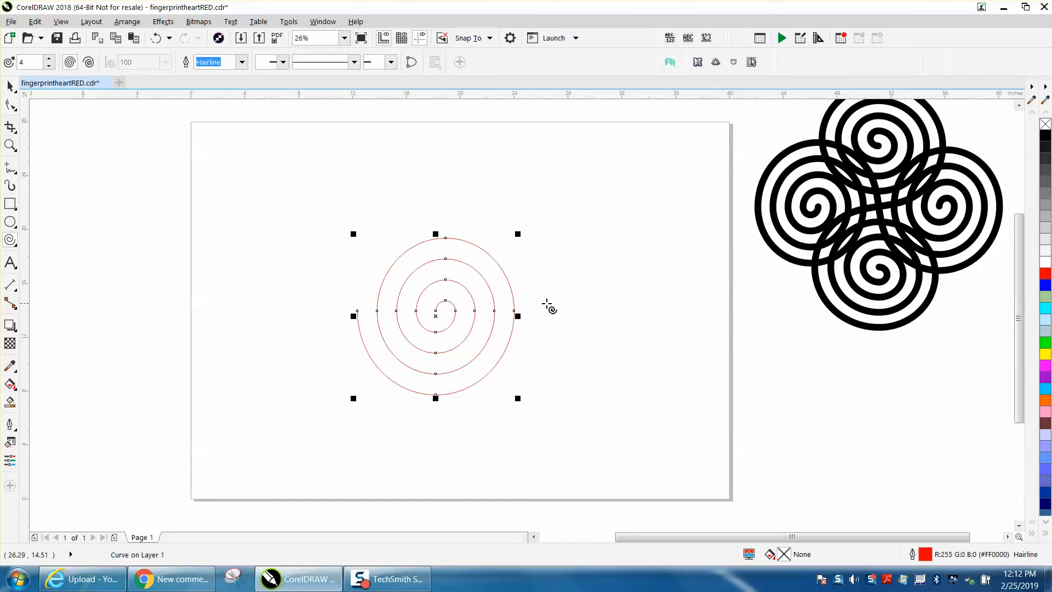
mouse_move(759, 242)
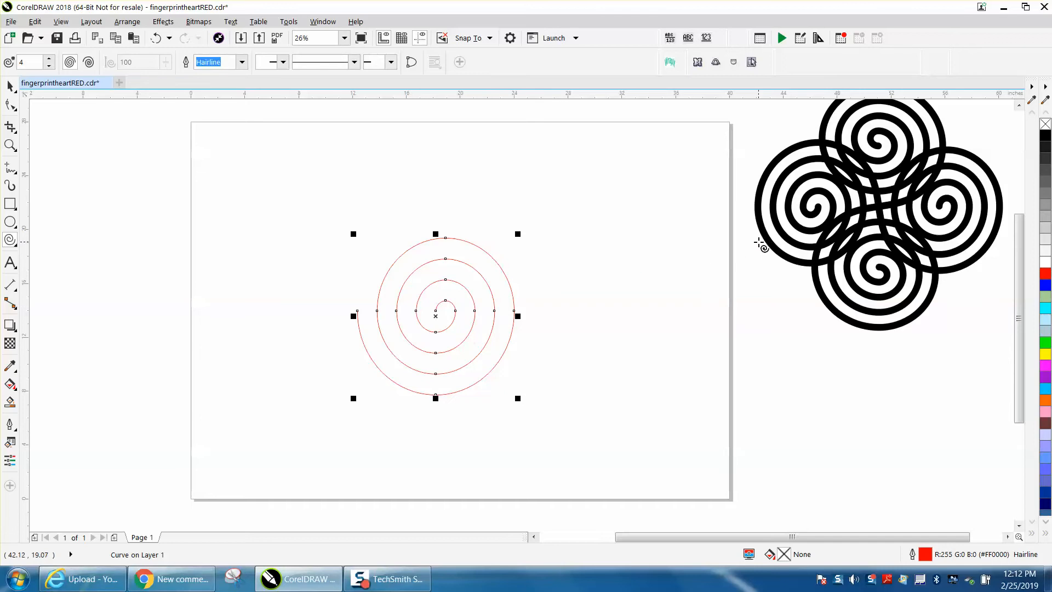
mouse_move(137, 33)
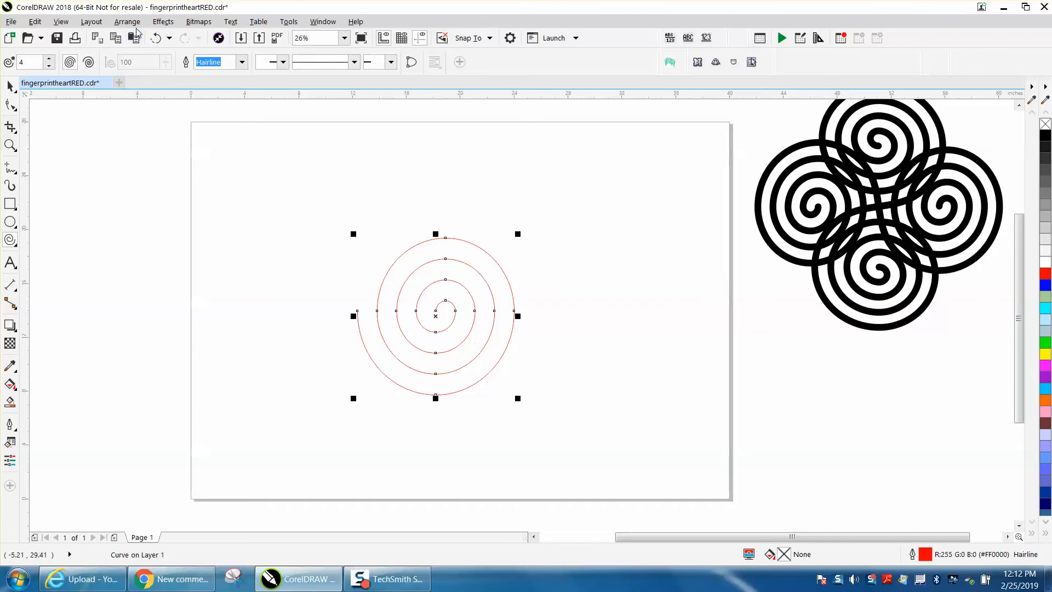
mouse_move(127, 21)
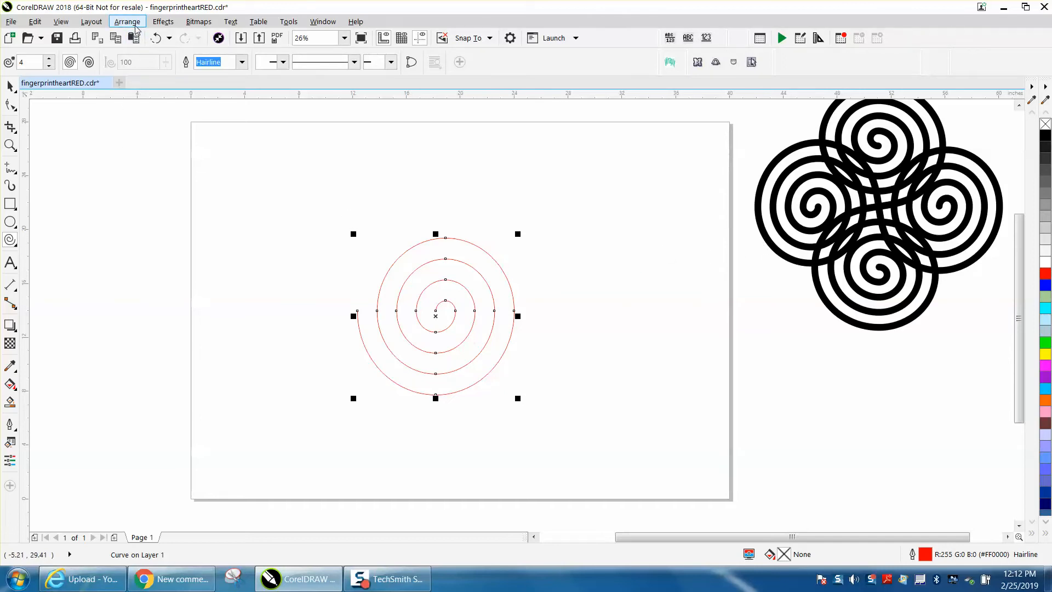
Apply a 1-step, 0.25-inch rounded-corner contour to the spiral.
left_click(127, 22)
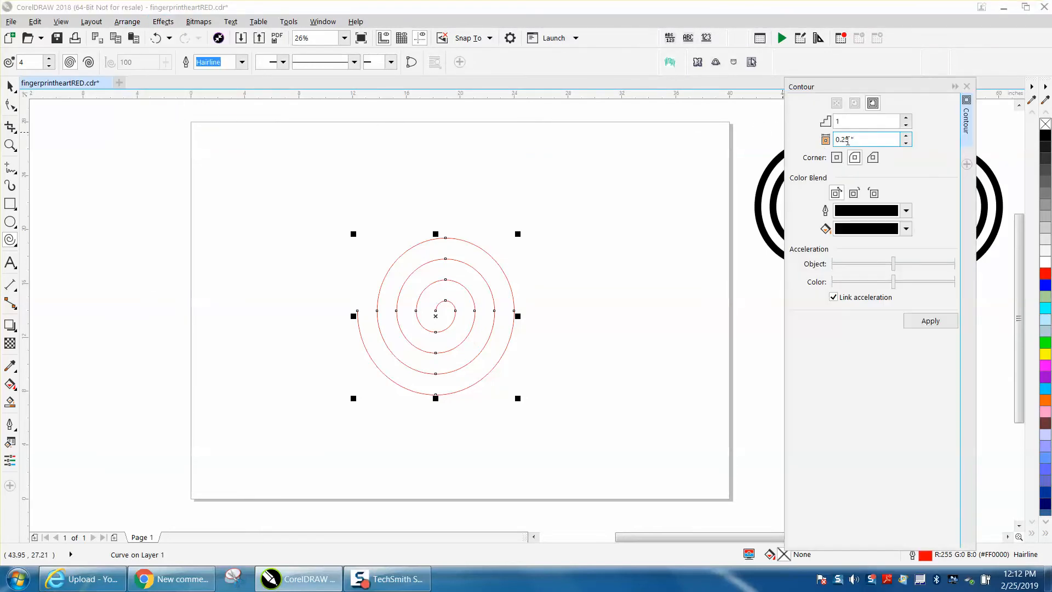
left_click(855, 158)
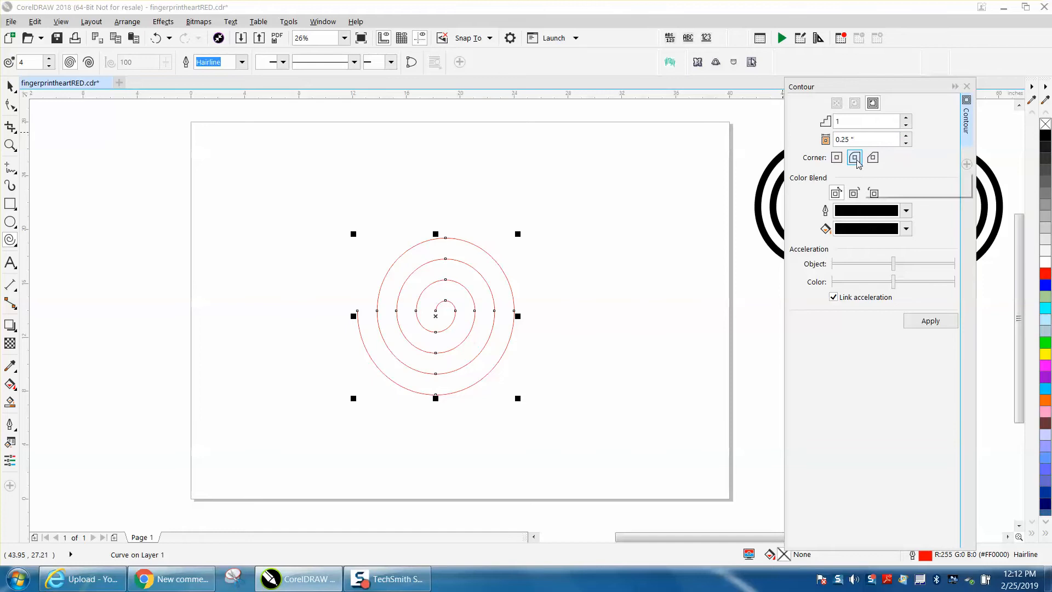
mouse_move(855, 158)
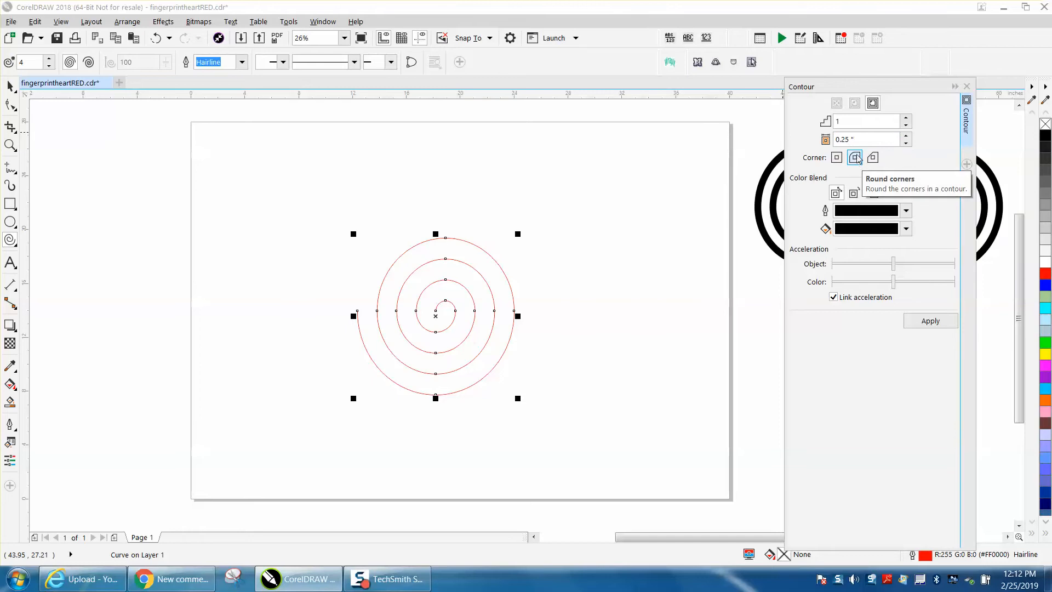
mouse_move(359, 317)
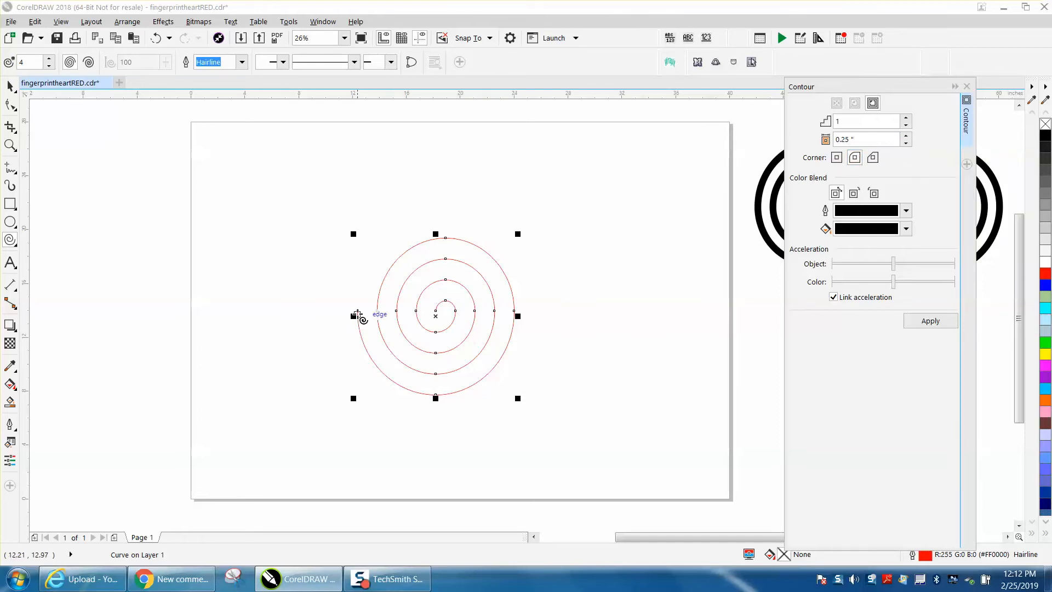
left_click(930, 321)
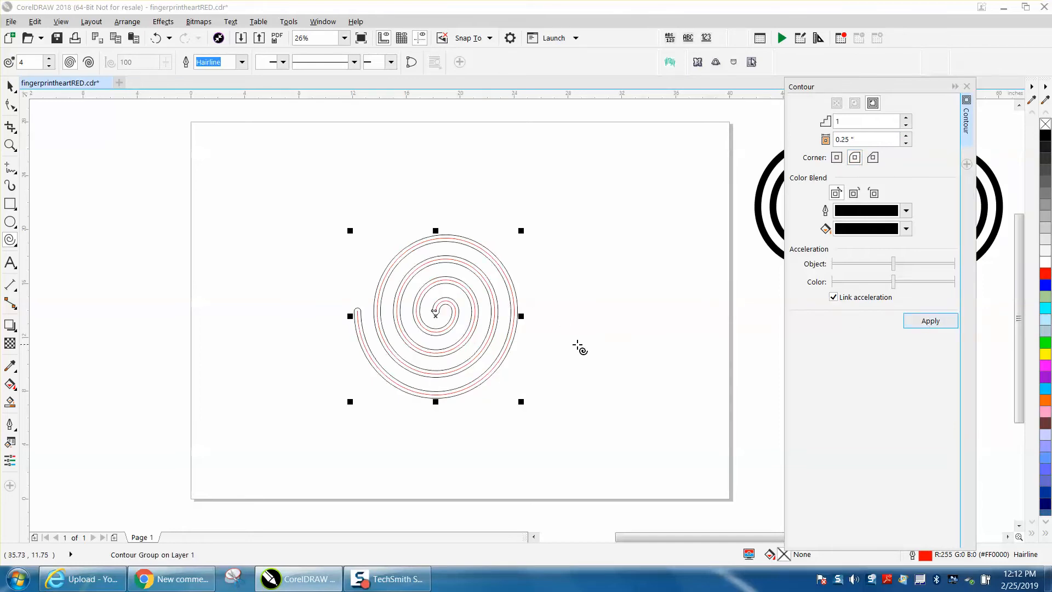
left_click(127, 21)
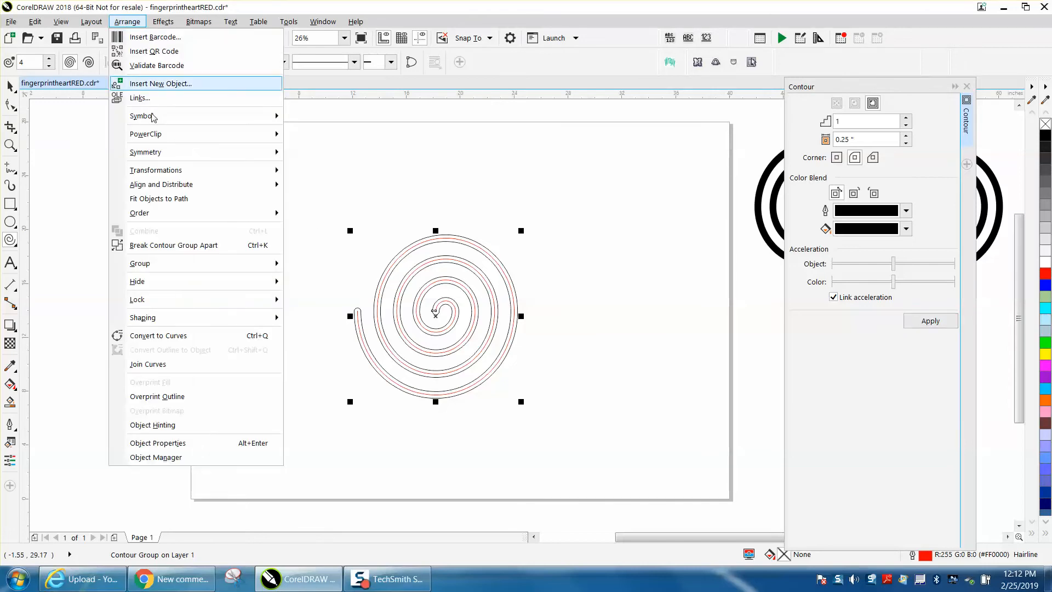
Break the contour group apart, remove the thin original spiral, and select the band outline.
left_click(163, 231)
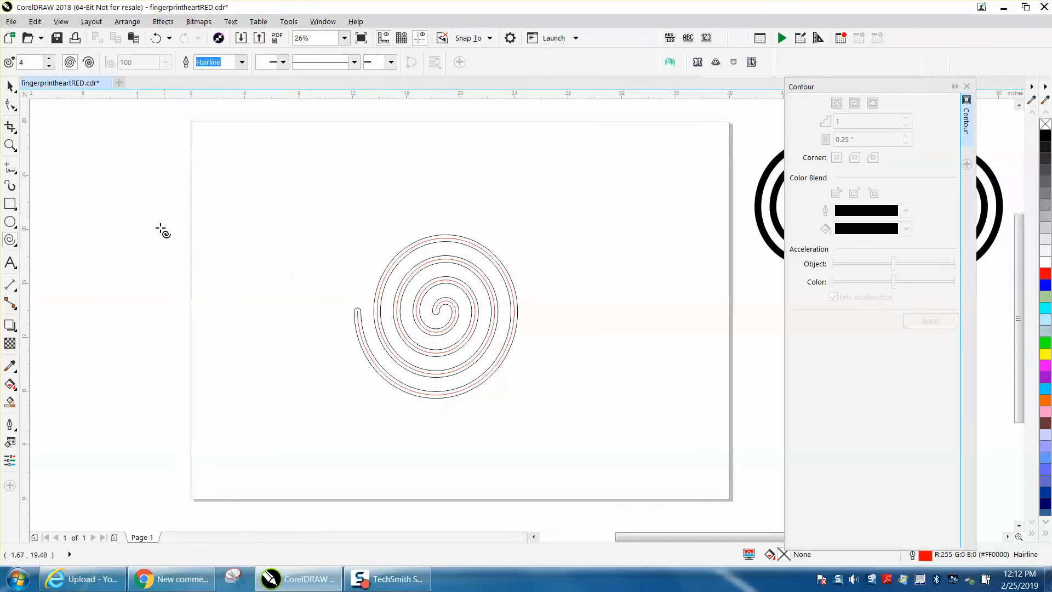
left_click(10, 86)
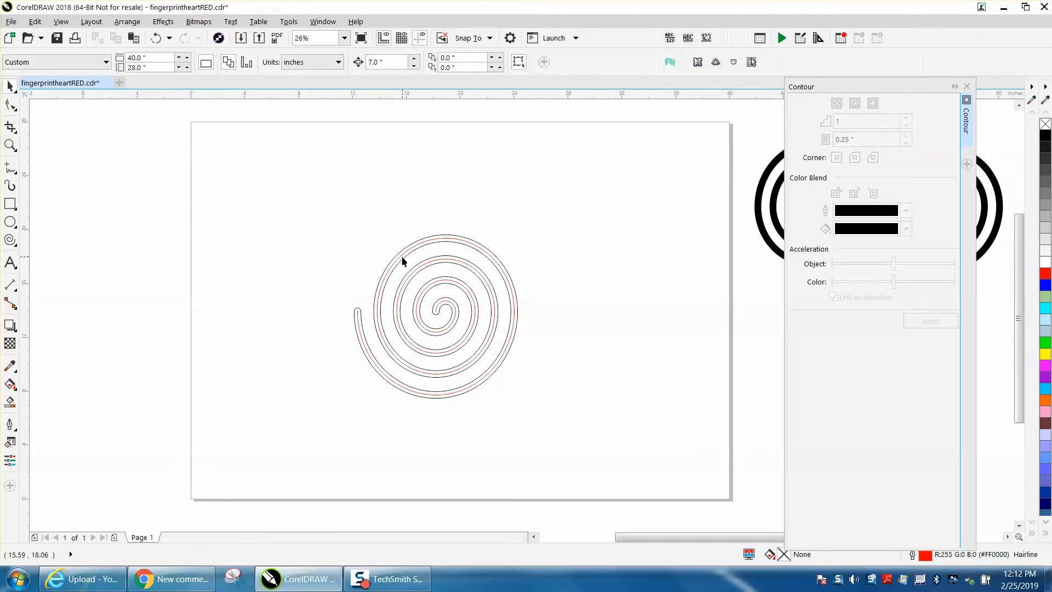
left_click(403, 255)
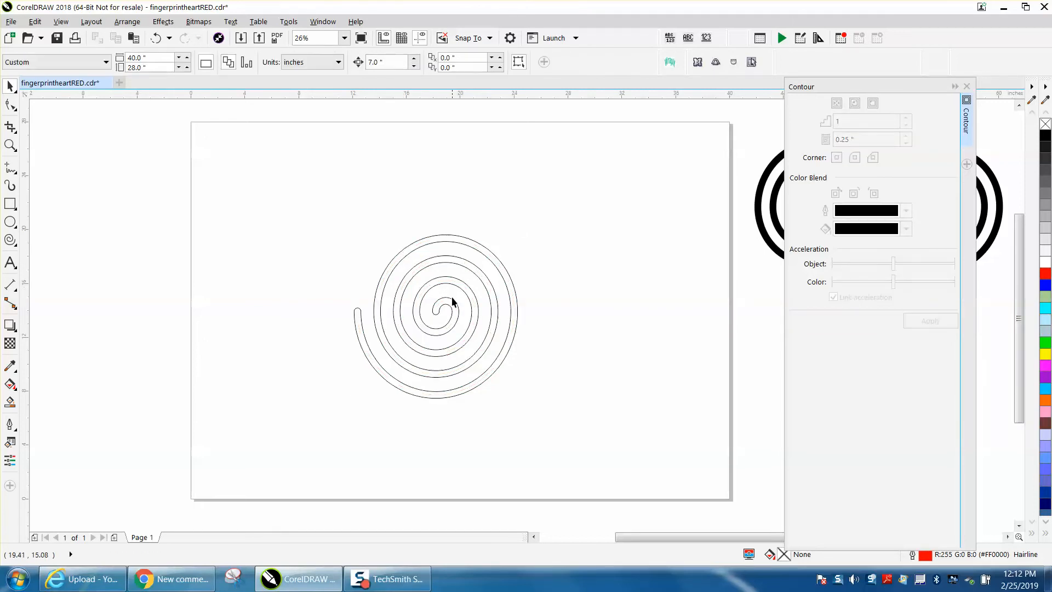
left_click(449, 302)
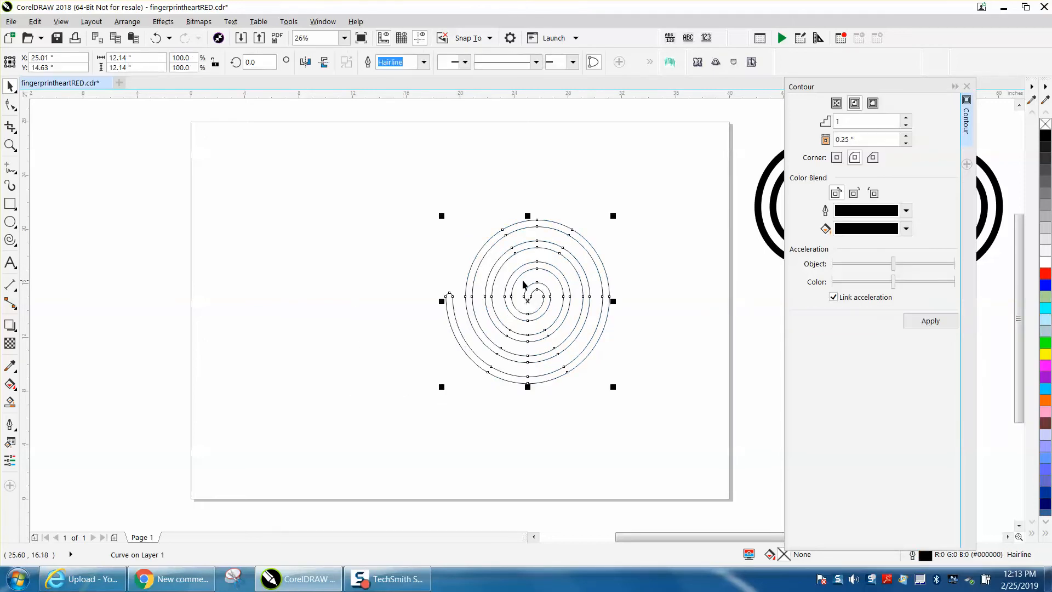
mouse_move(390, 276)
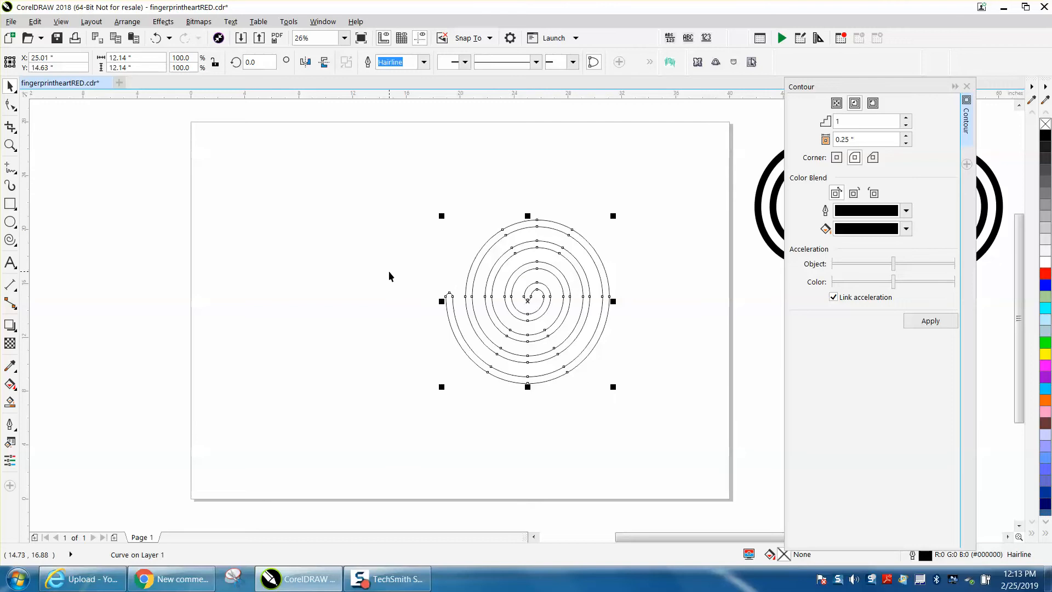
mouse_move(610, 301)
type("180")
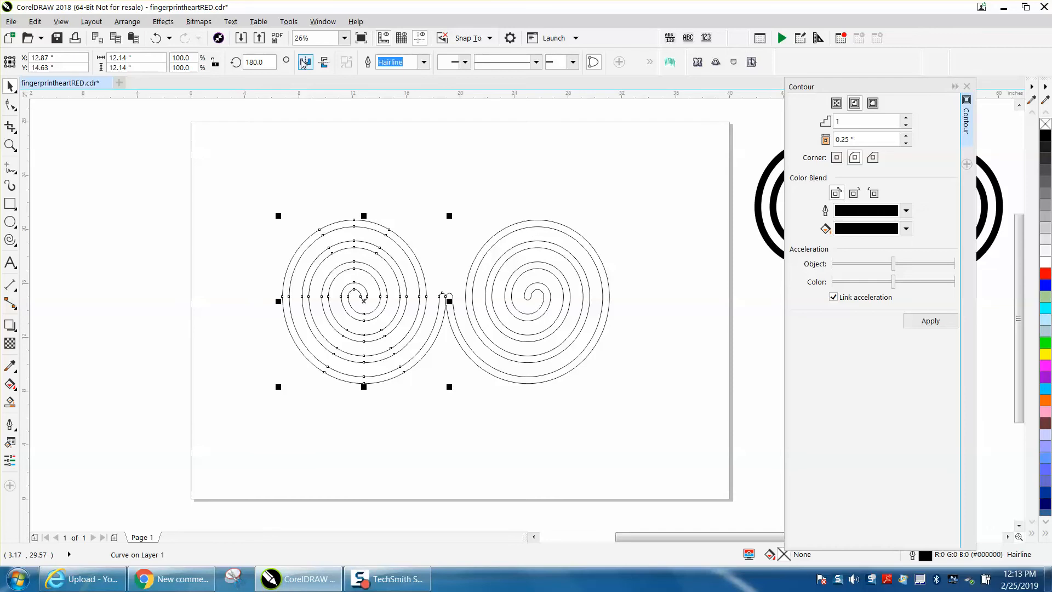
Mirror the copied spiral band horizontally and vertically, then zoom in on the pair.
left_click(324, 62)
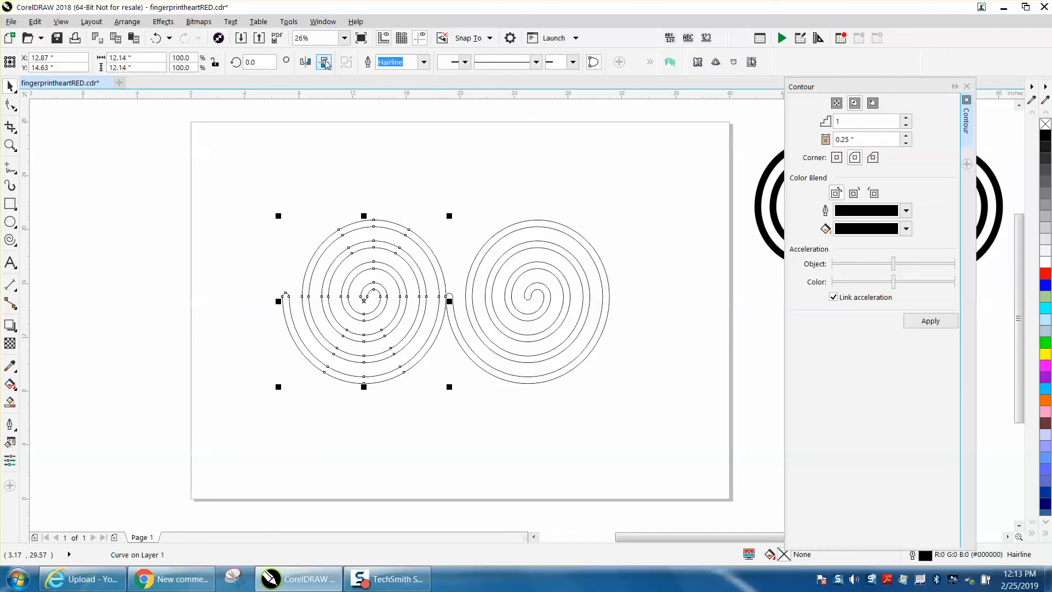
left_click(324, 62)
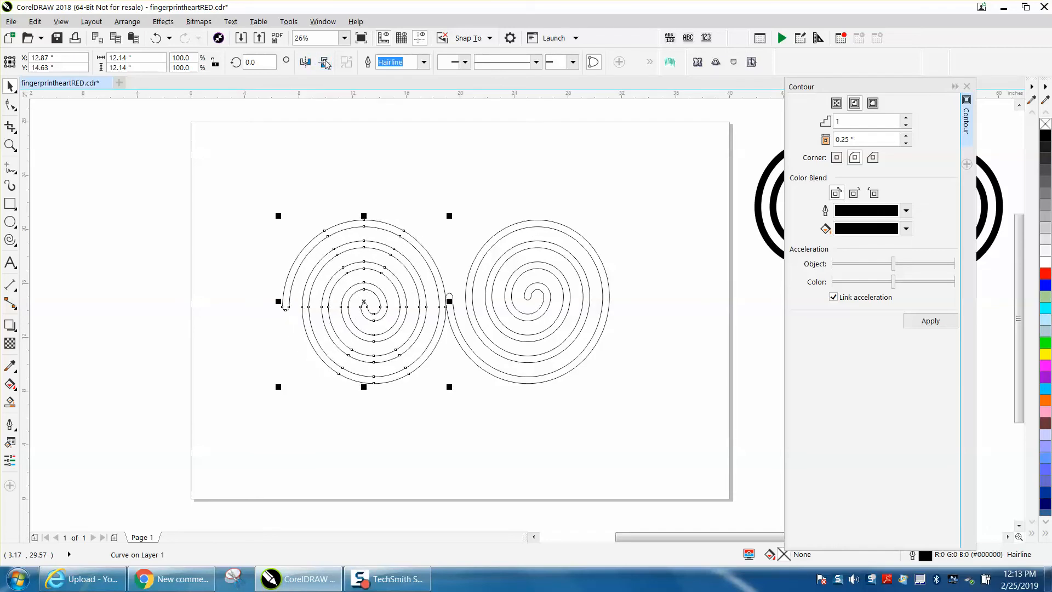
left_click(324, 62)
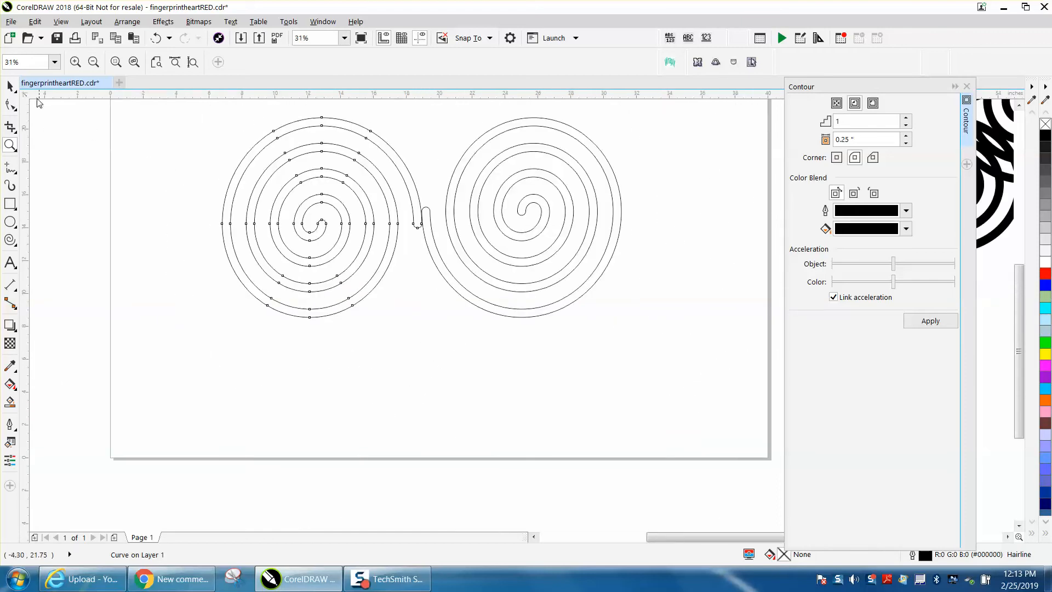
left_click(322, 223)
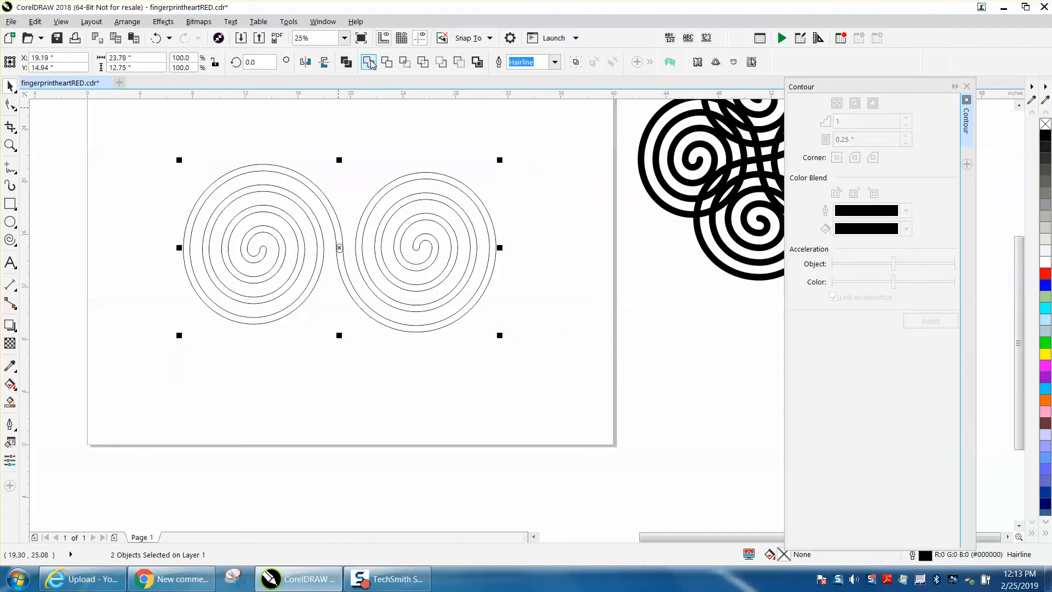
Weld the two touching spiral-band outlines with the property bar's Weld button.
left_click(392, 124)
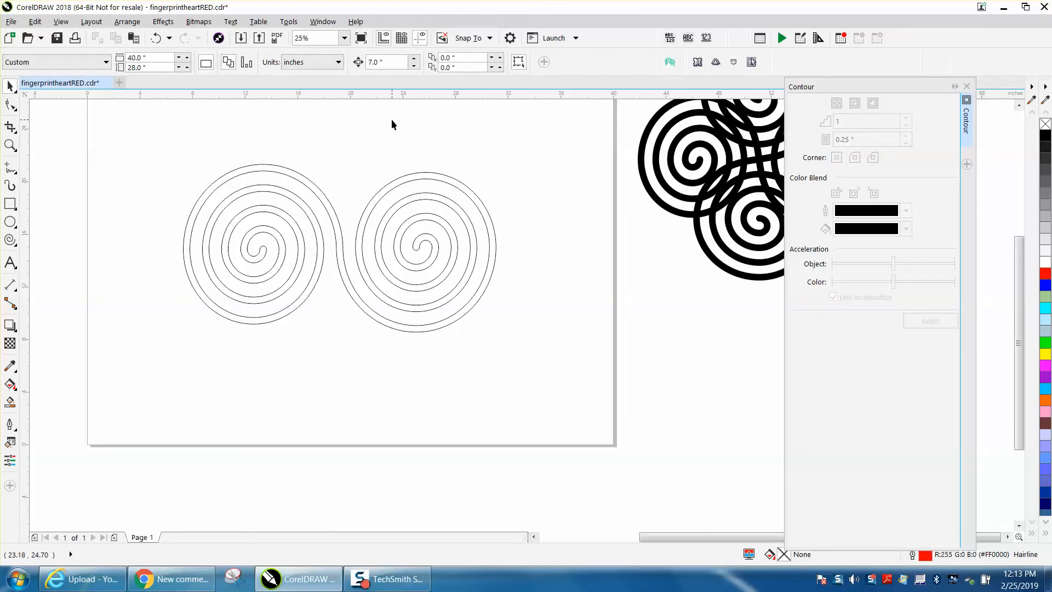
mouse_move(148, 174)
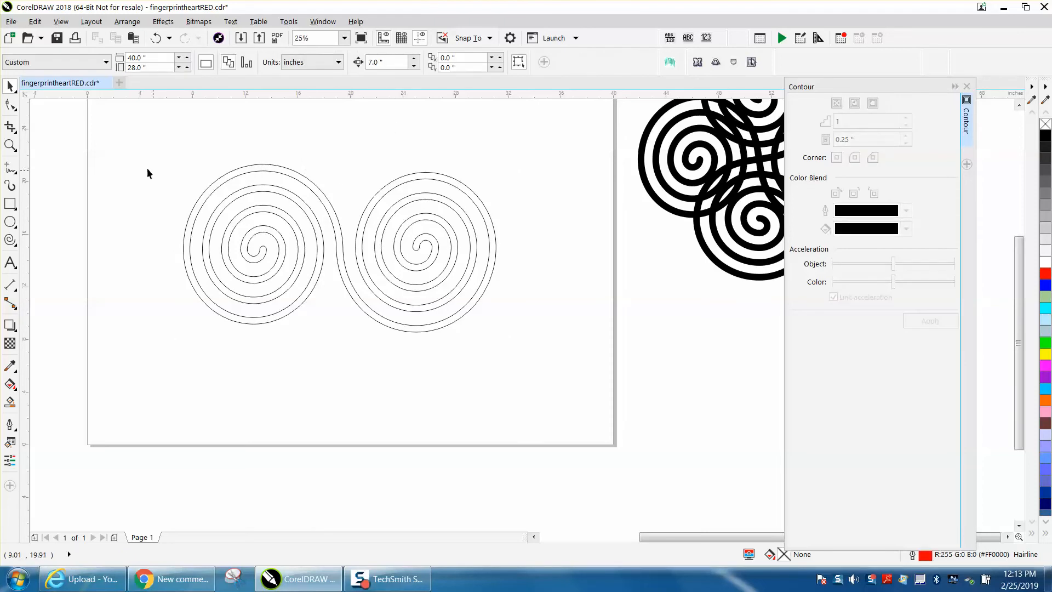
mouse_move(240, 182)
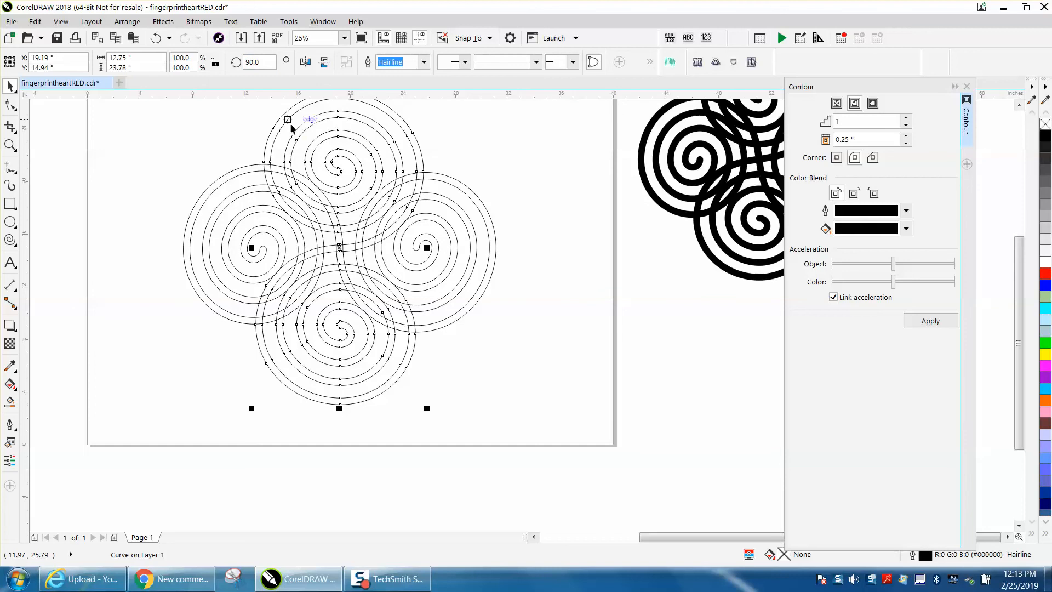
Drop the 90°-rotated copy snapped across the double spiral and return to the Pick tool.
left_click(10, 145)
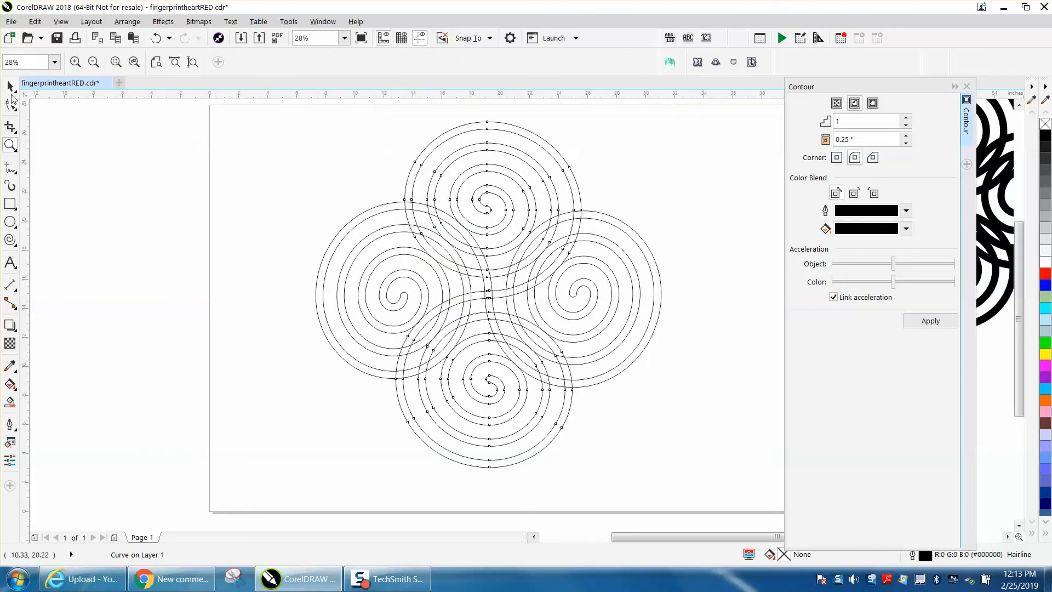
left_click(488, 295)
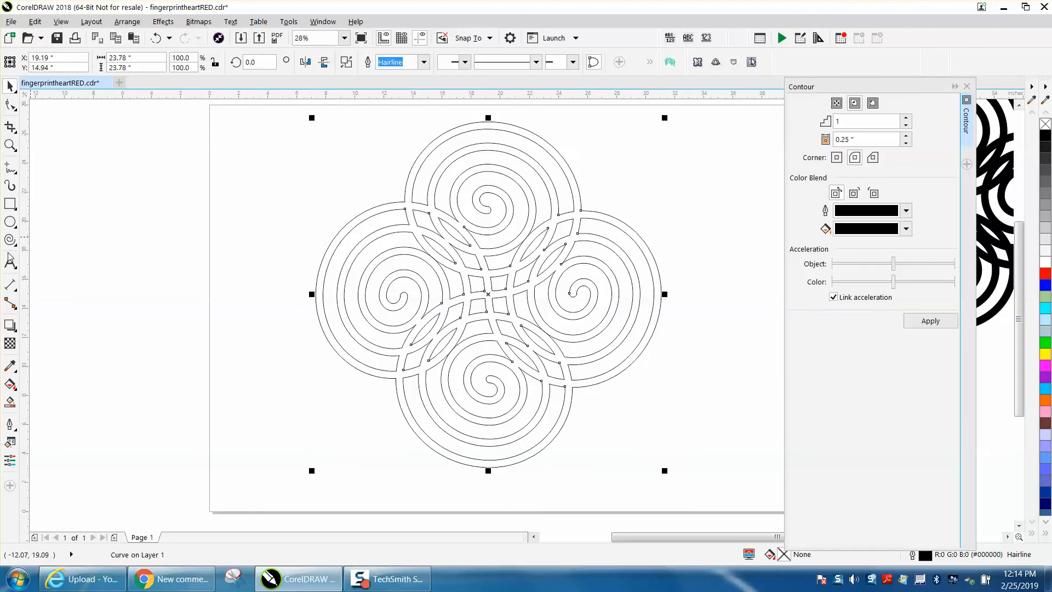
mouse_move(10, 424)
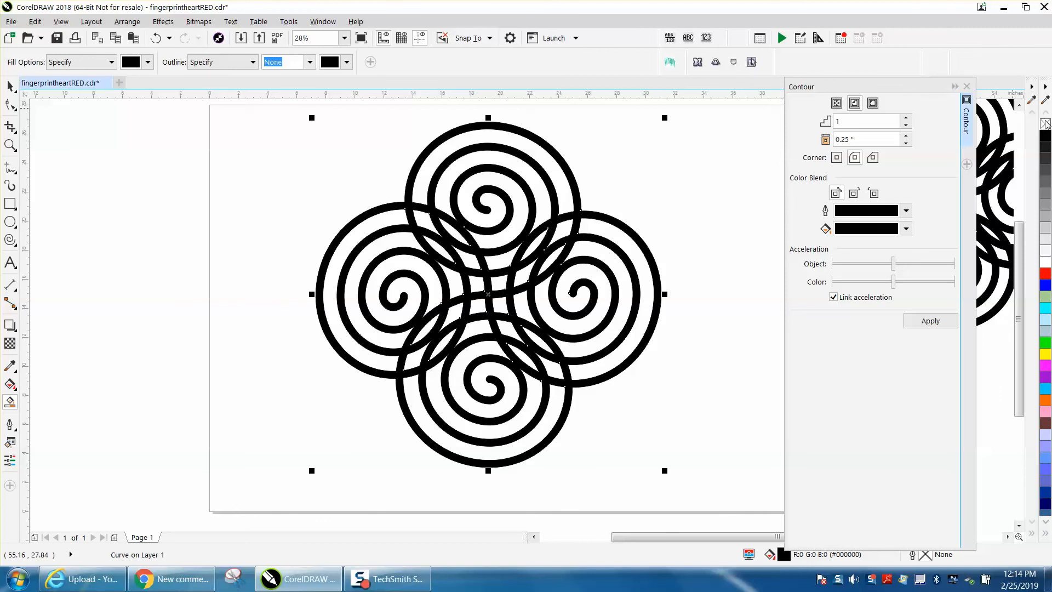
mouse_move(669, 201)
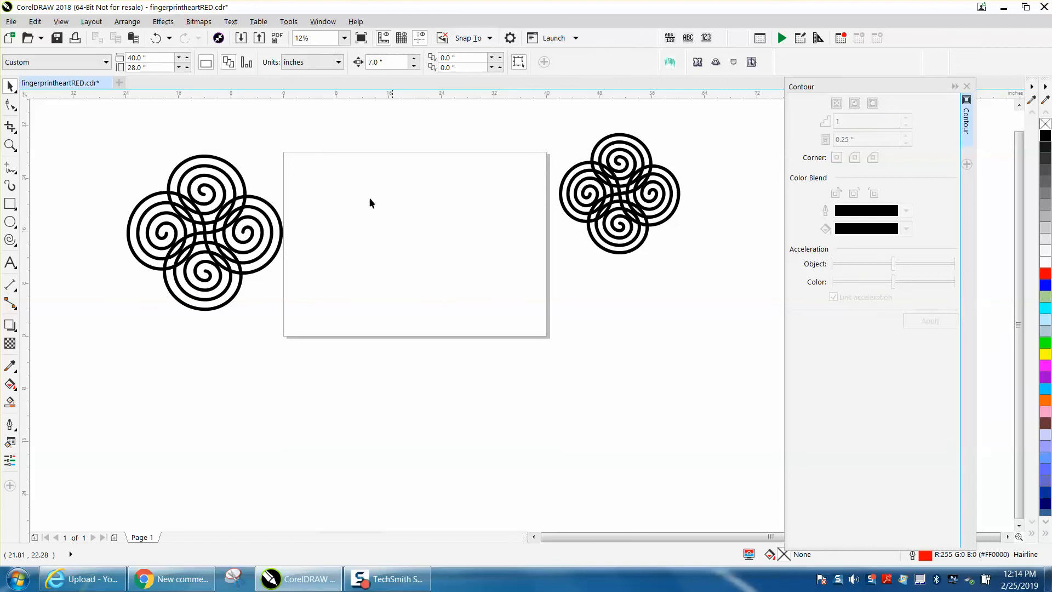
Close the Contour docker and drag the black knot onto the page.
left_click(204, 231)
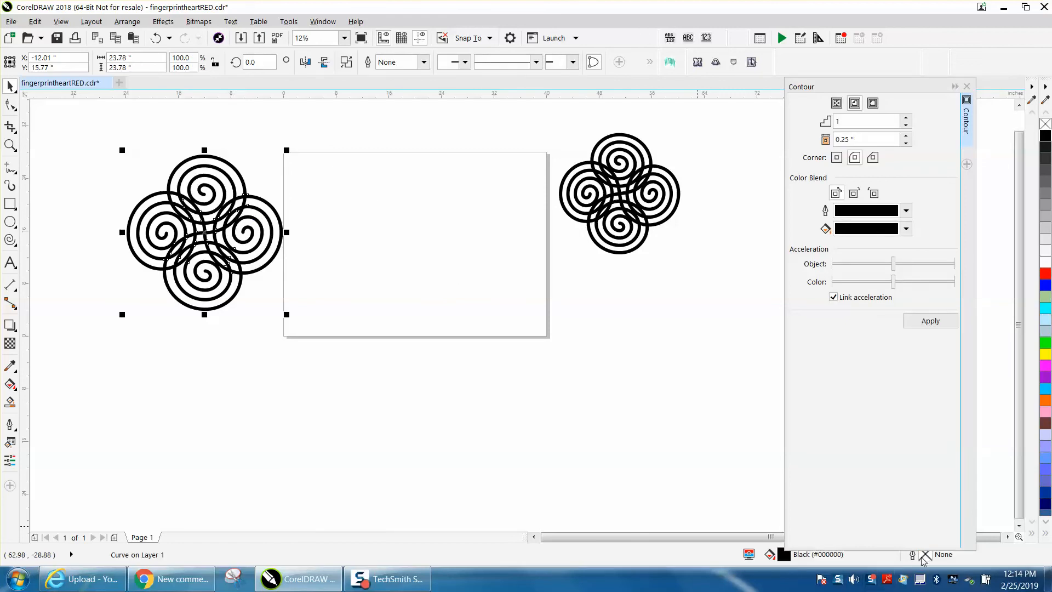
left_click(966, 86)
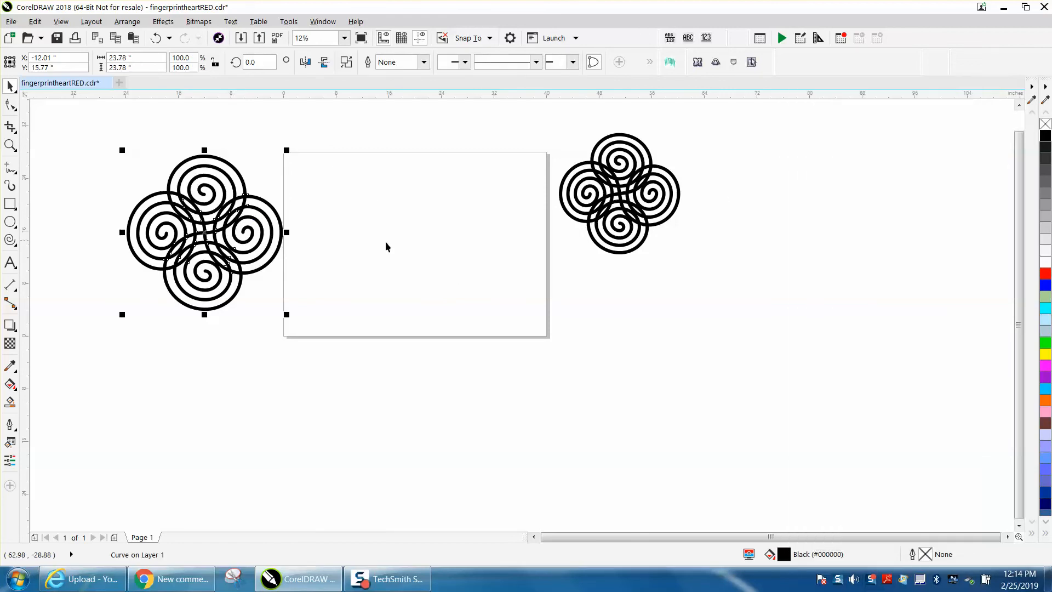
left_click_drag(204, 233, 403, 242)
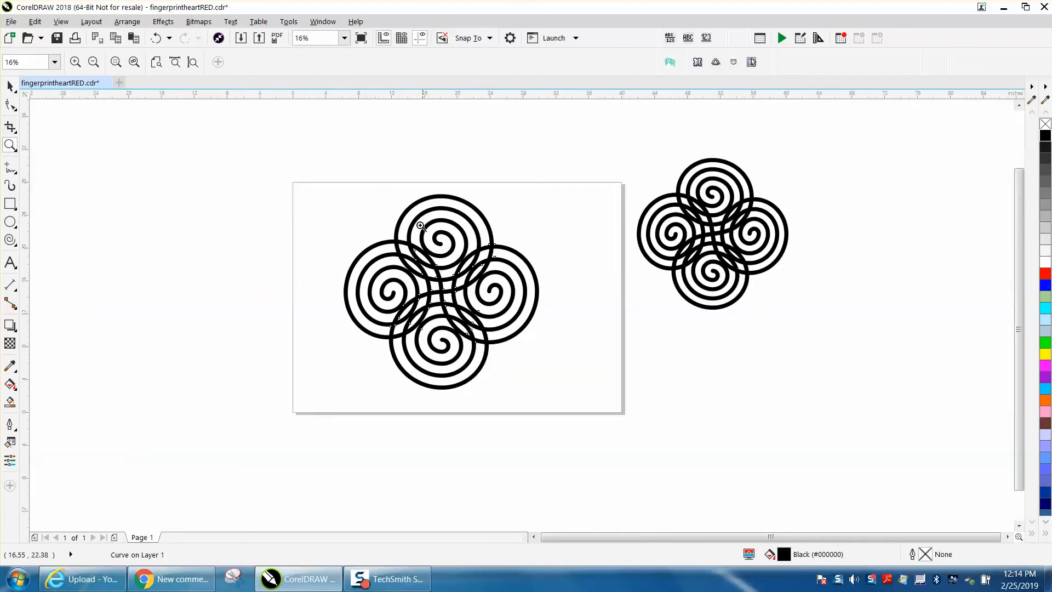
mouse_move(414, 215)
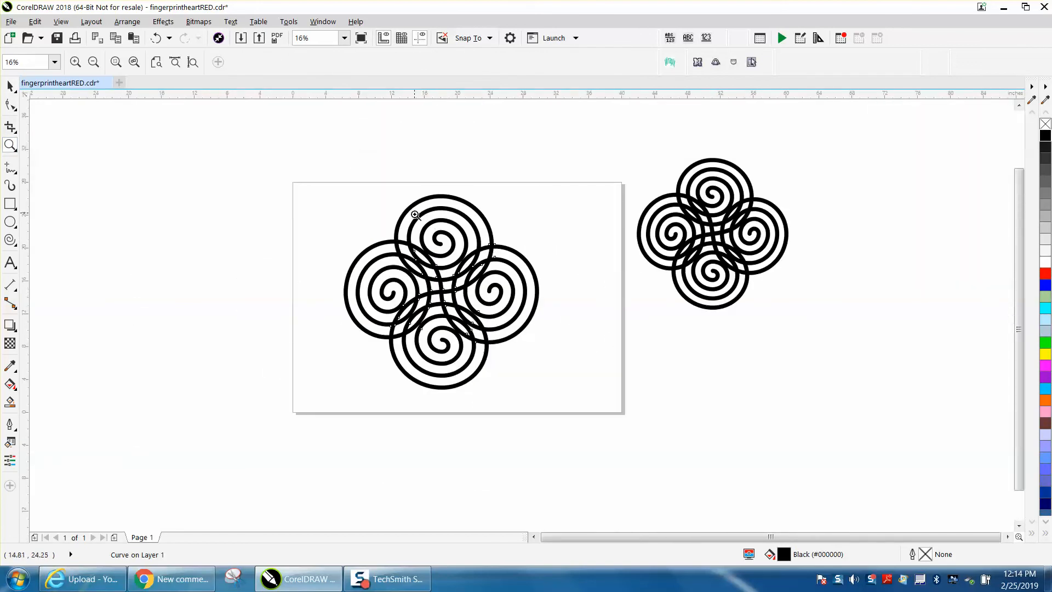
mouse_move(415, 216)
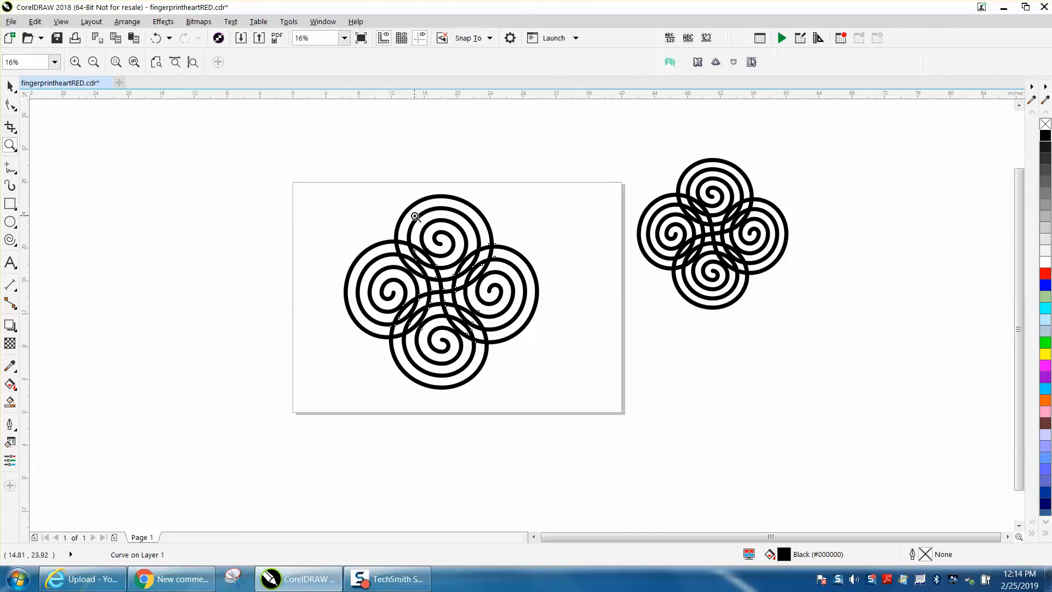